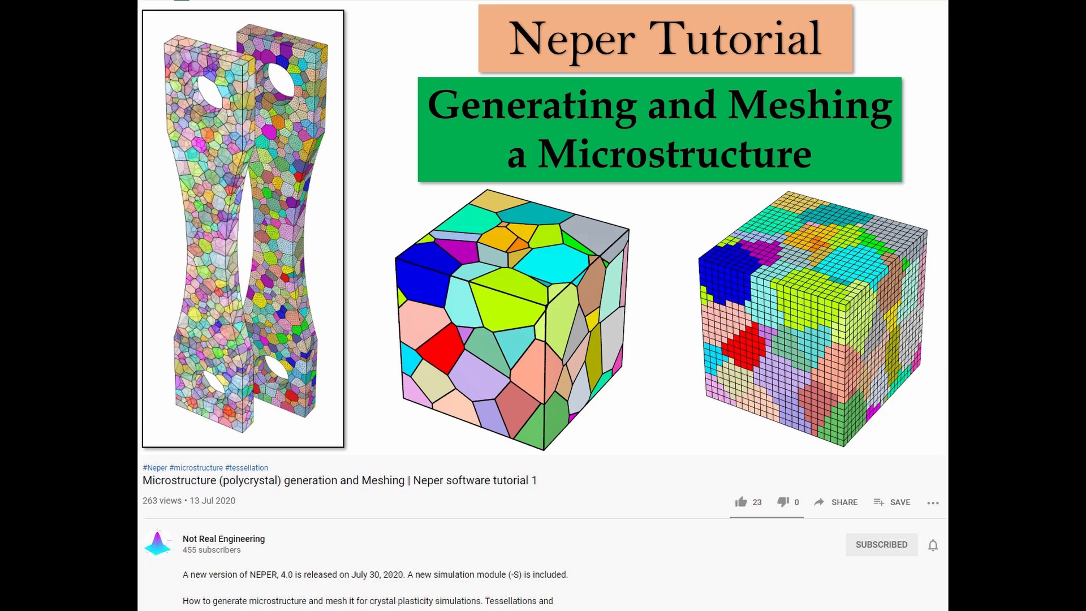
# Leave the PowerPoint slideshow and bring up the Windows Start search.
pyautogui.click(49, 597)
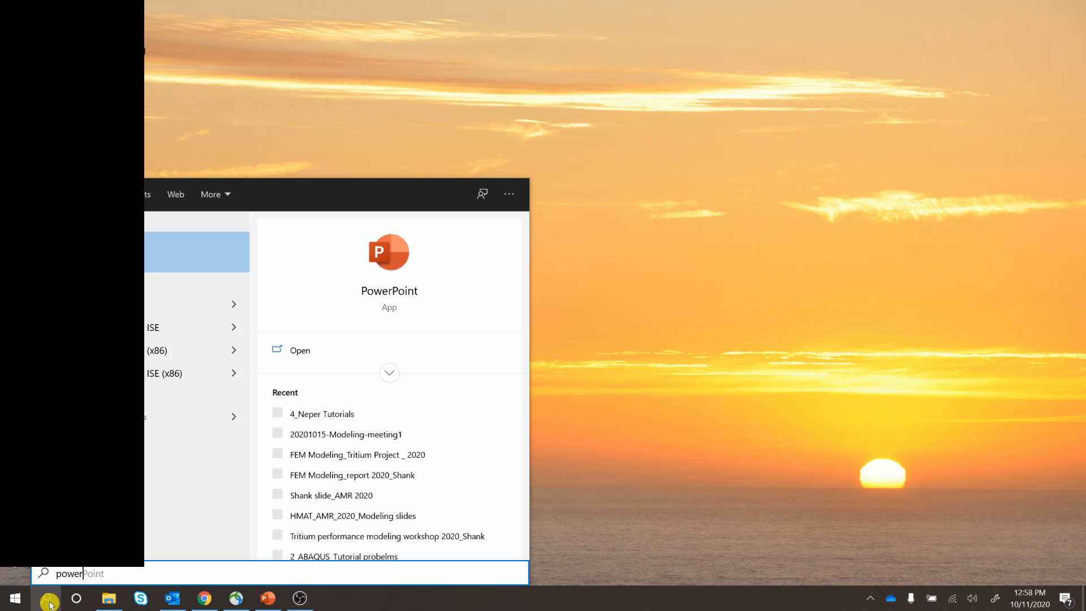
# Search 'powershell' and launch Windows PowerShell as administrator to enable WSL features.
pyautogui.write('powershell')
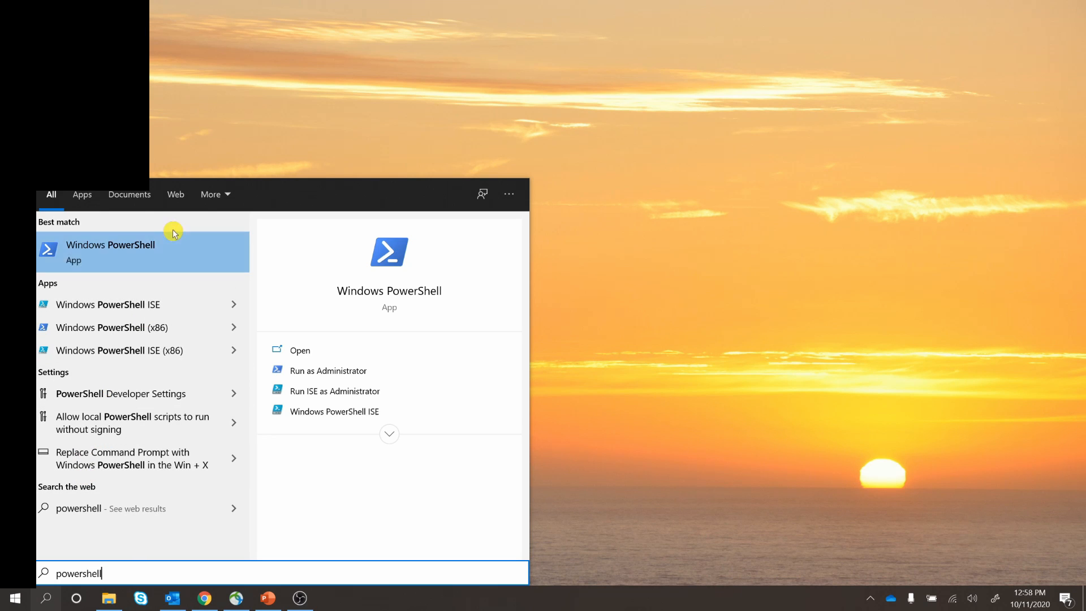
pyautogui.moveTo(342, 370)
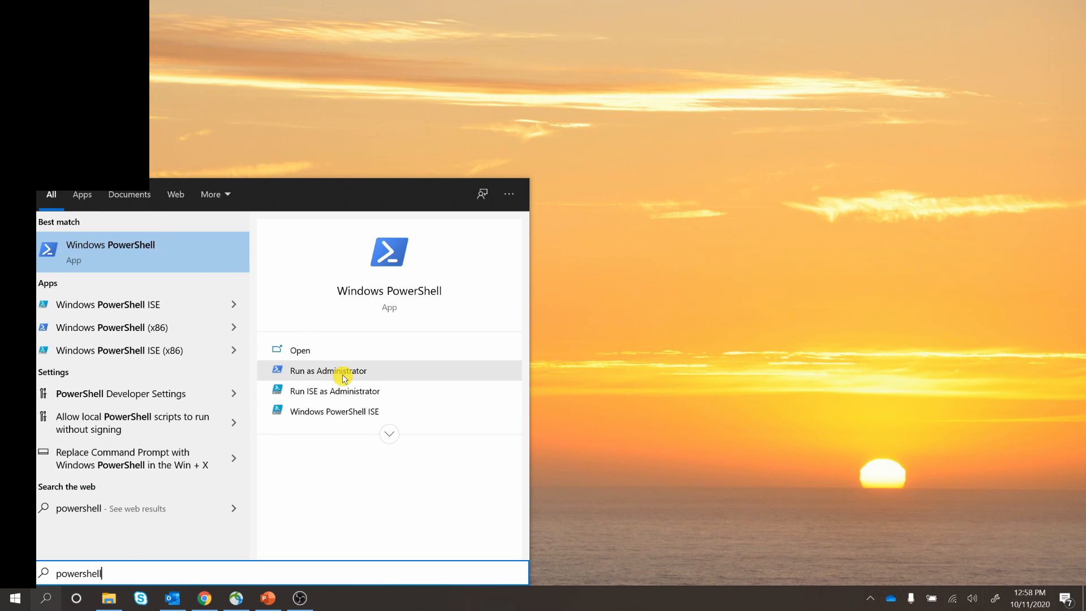
pyautogui.moveTo(165, 250)
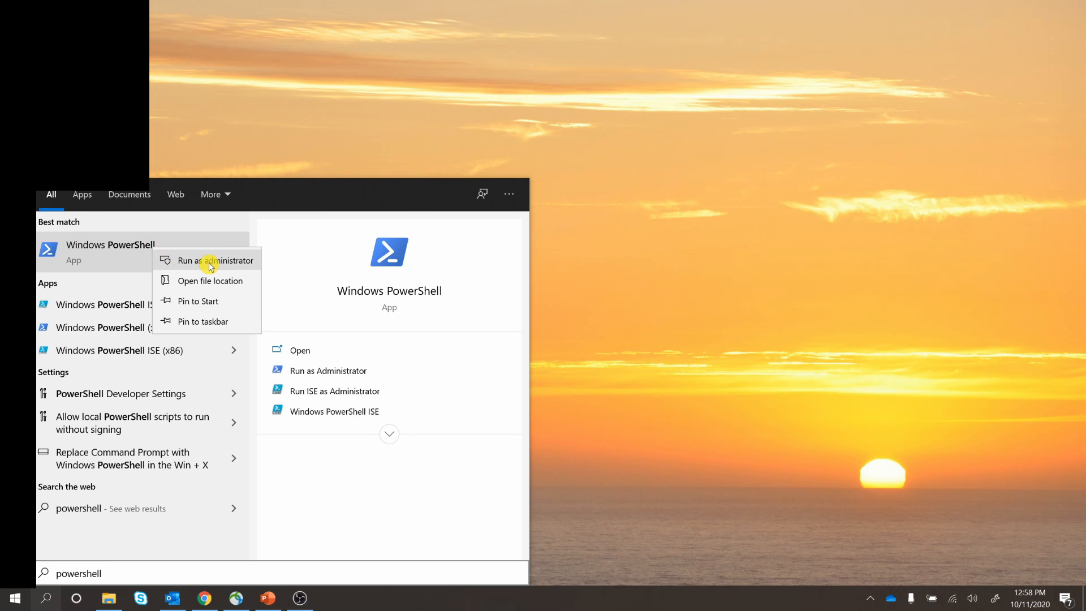
pyautogui.click(205, 260)
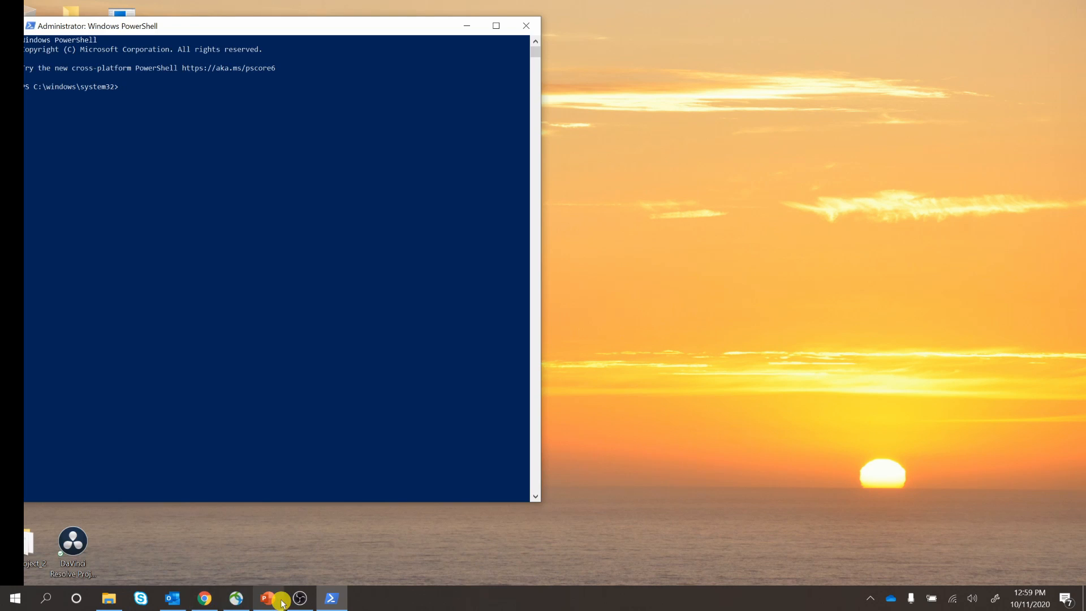
pyautogui.click(266, 598)
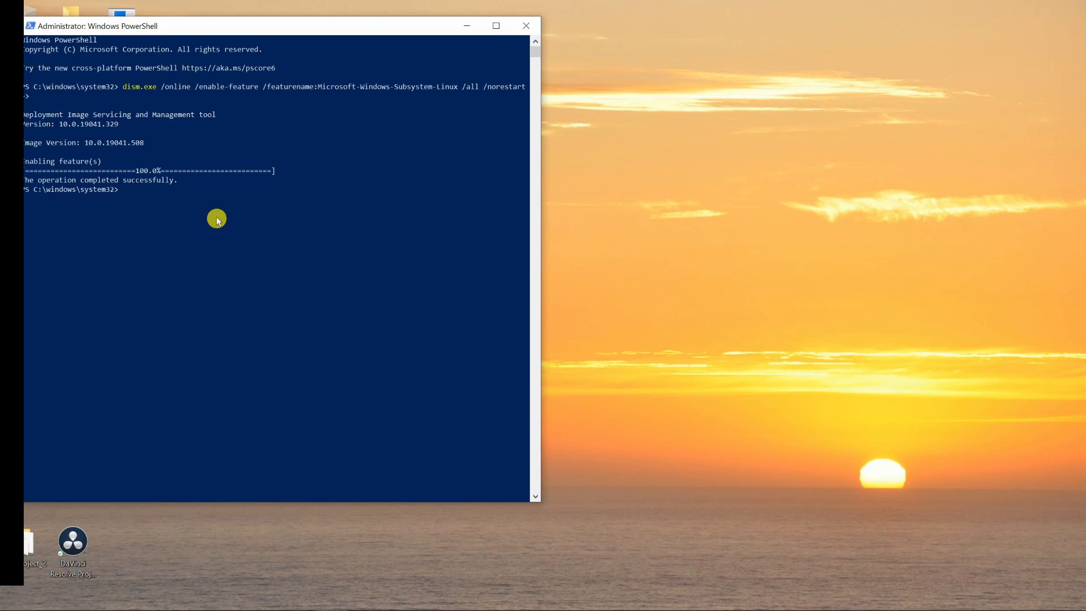
pyautogui.moveTo(353, 381)
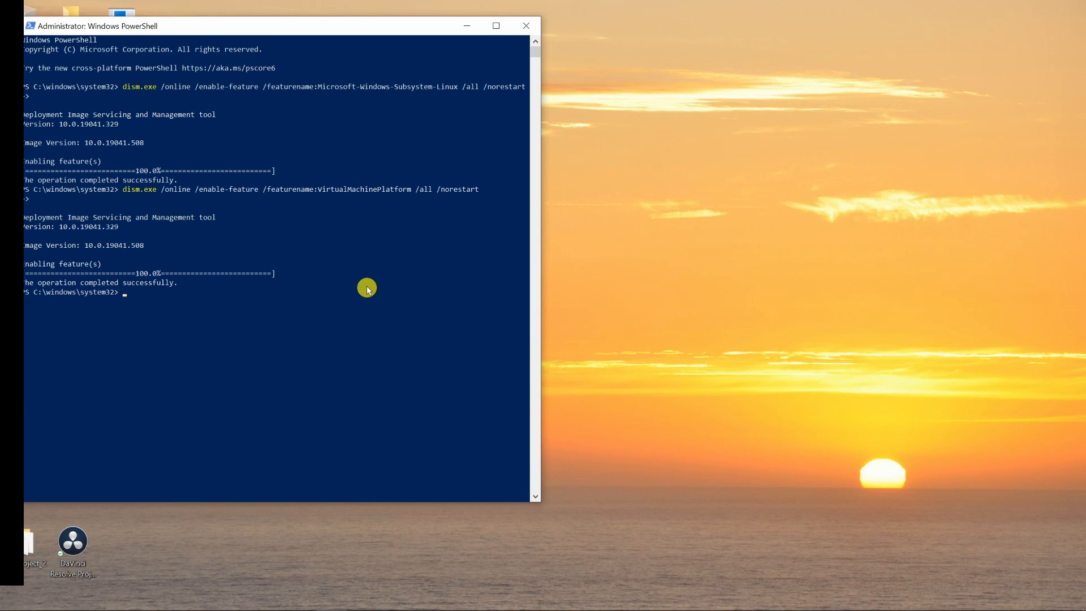
pyautogui.moveTo(150, 268)
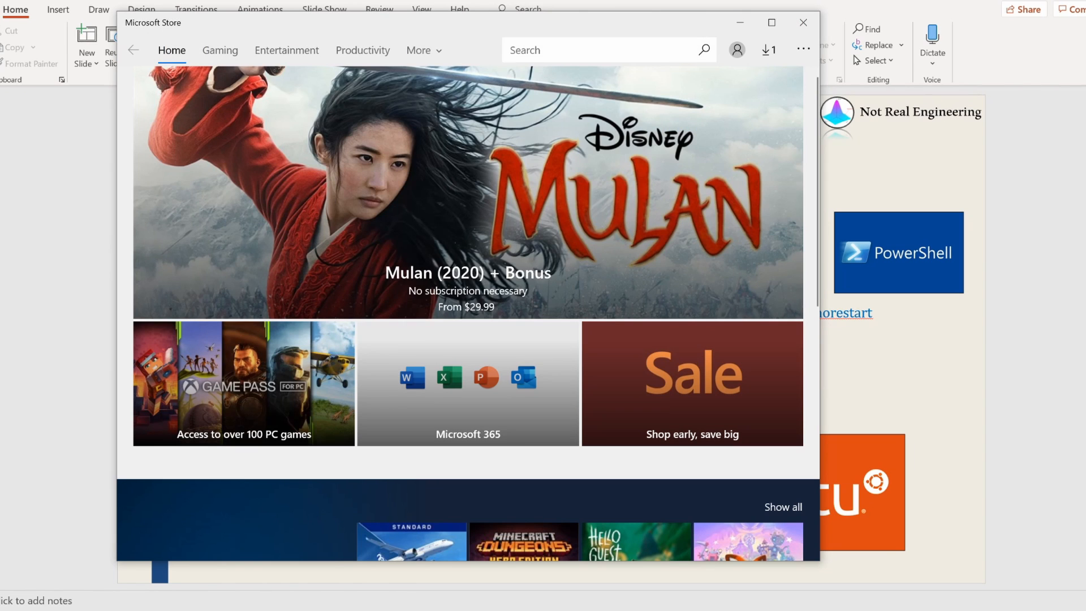
# Search the Store for 'ubuntu', Get the app and decline signing in.
pyautogui.write('ubuntu')
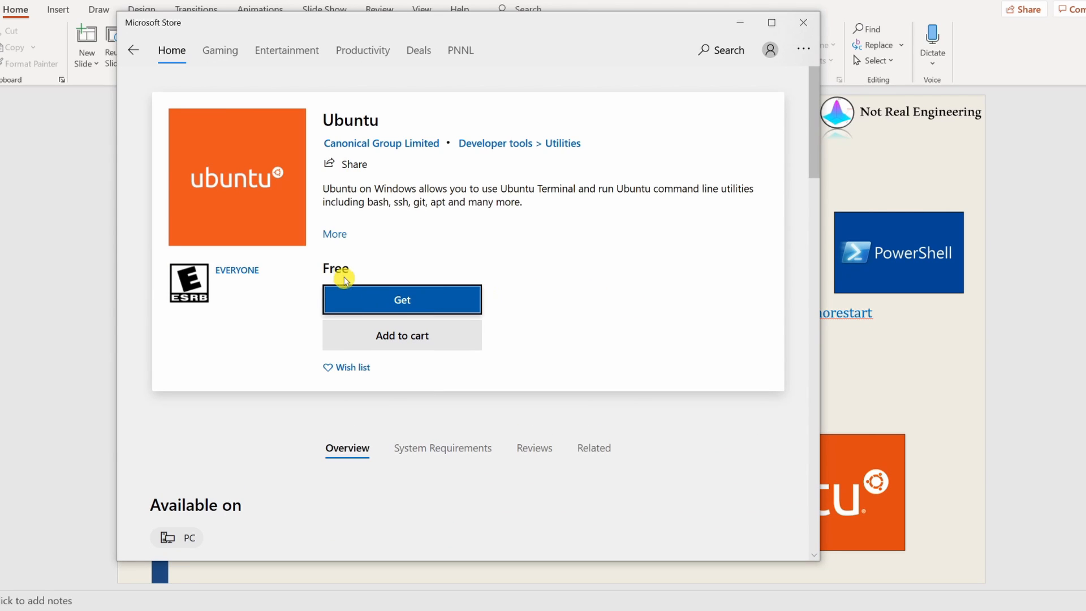
pyautogui.moveTo(393, 311)
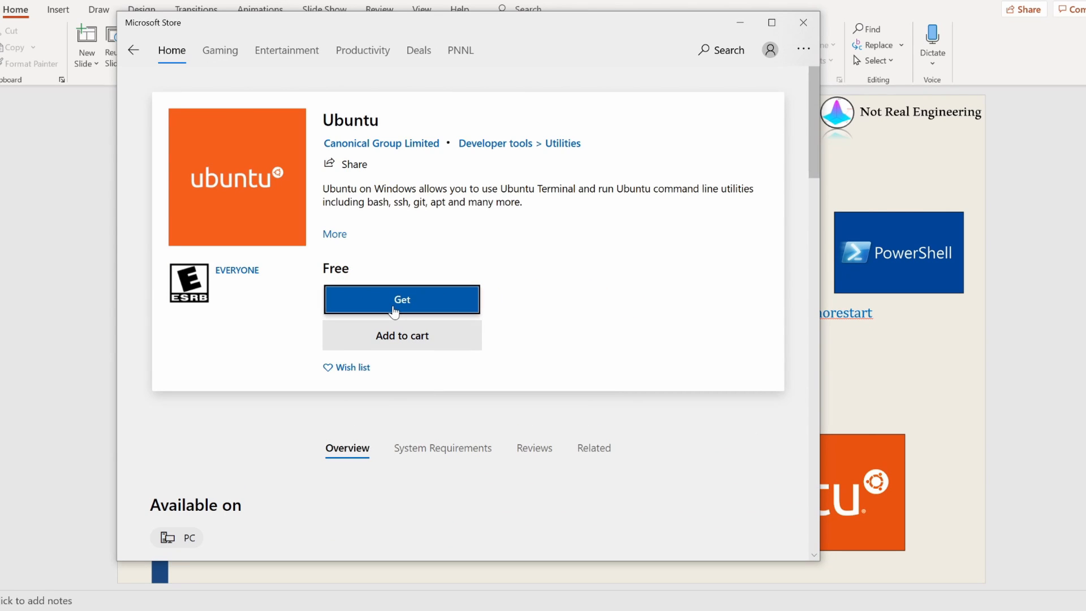
pyautogui.click(402, 299)
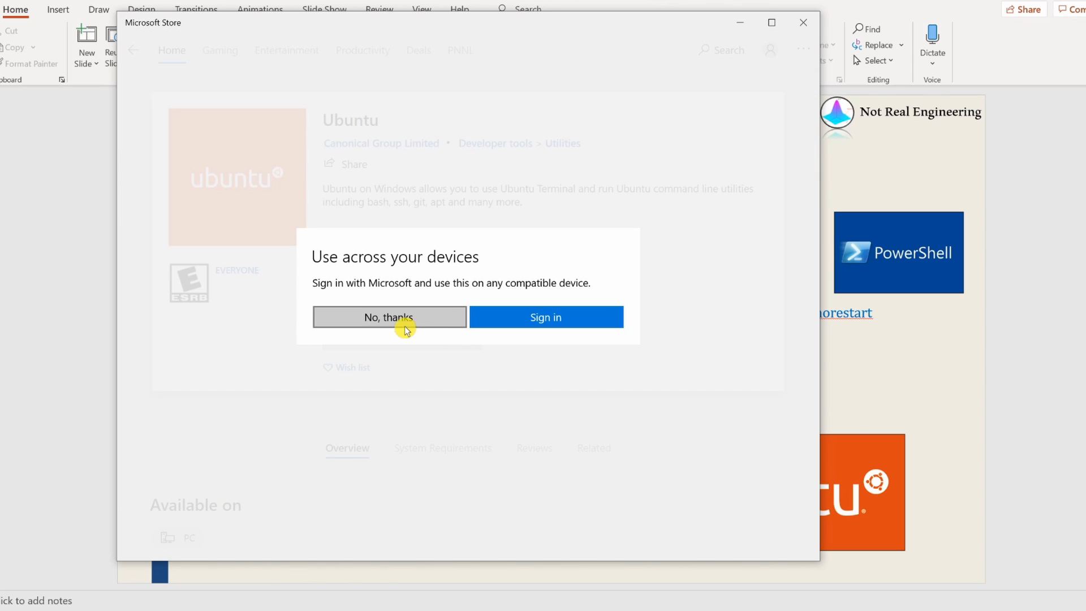
pyautogui.click(389, 317)
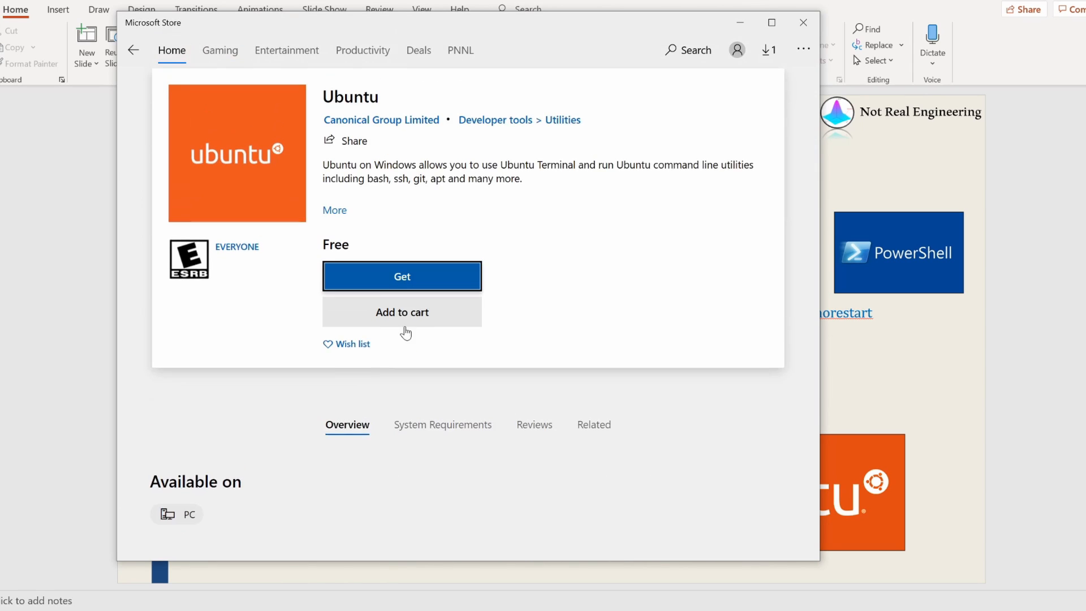
pyautogui.click(402, 276)
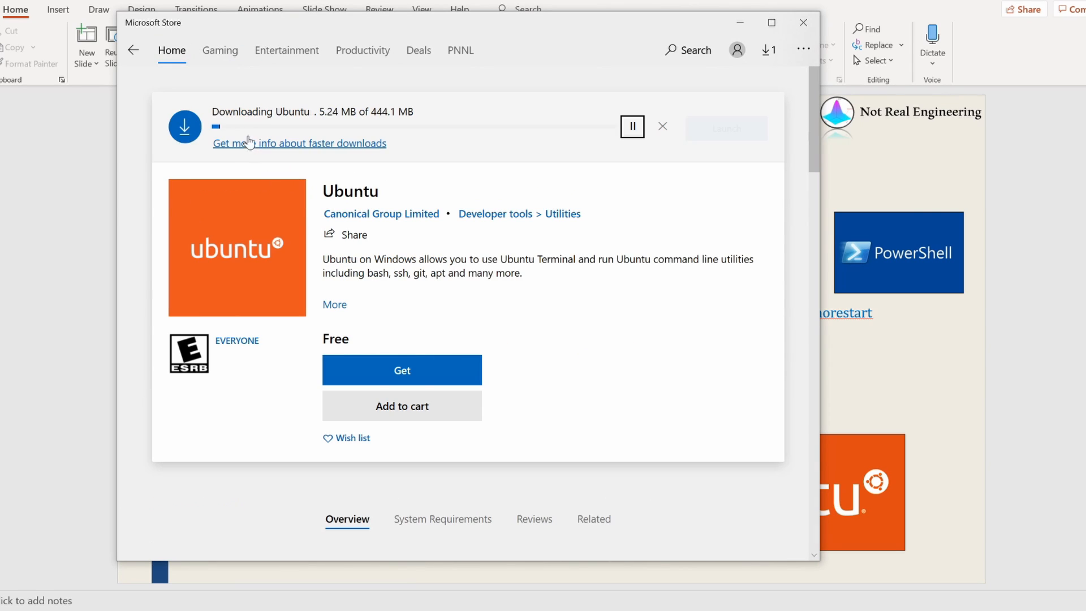
pyautogui.moveTo(622, 351)
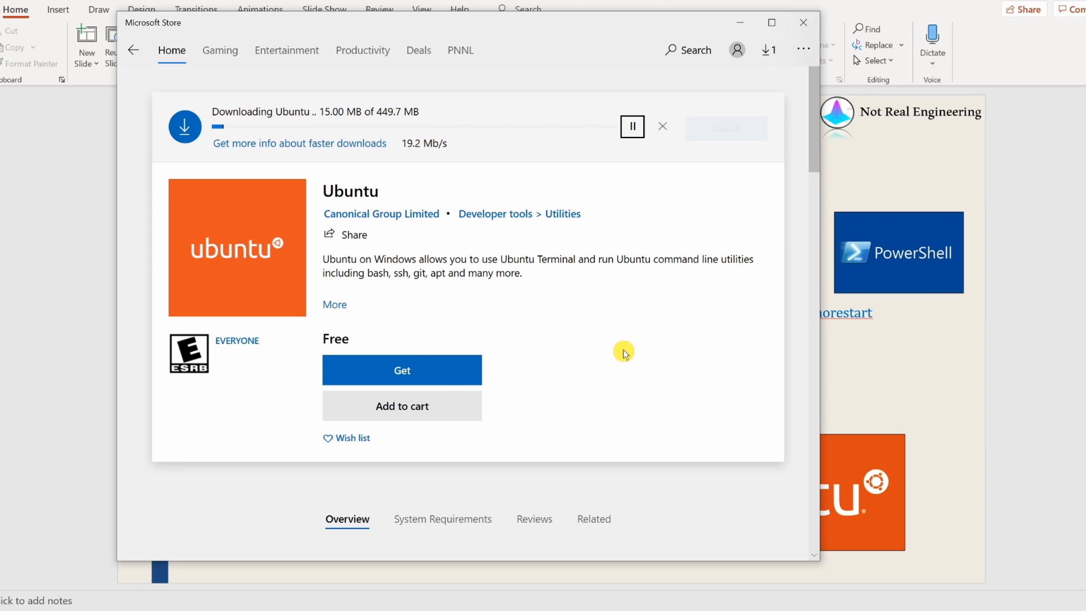
pyautogui.moveTo(596, 345)
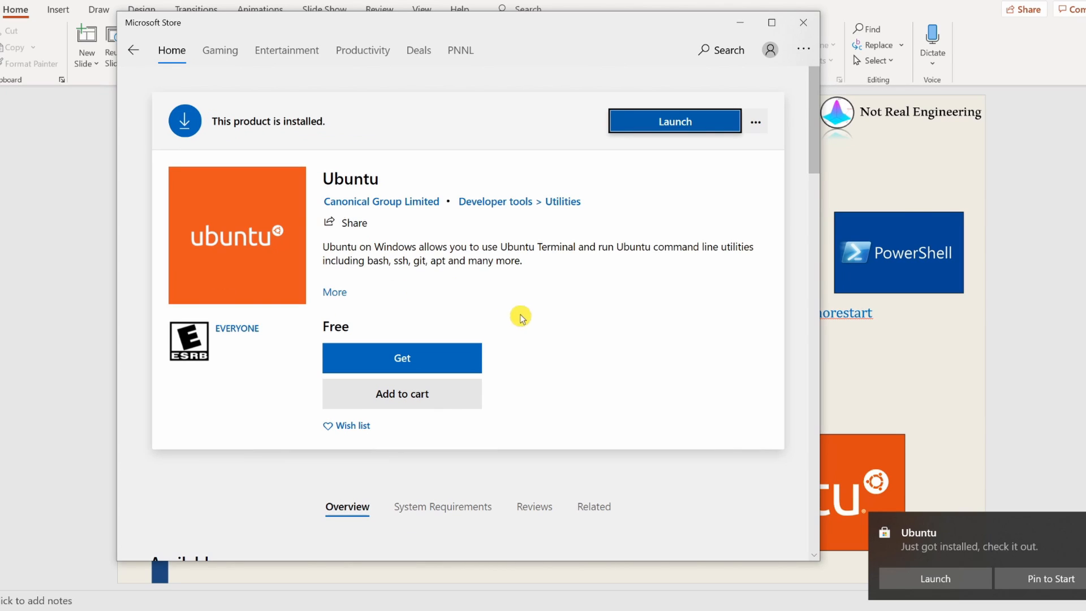
pyautogui.moveTo(650, 121)
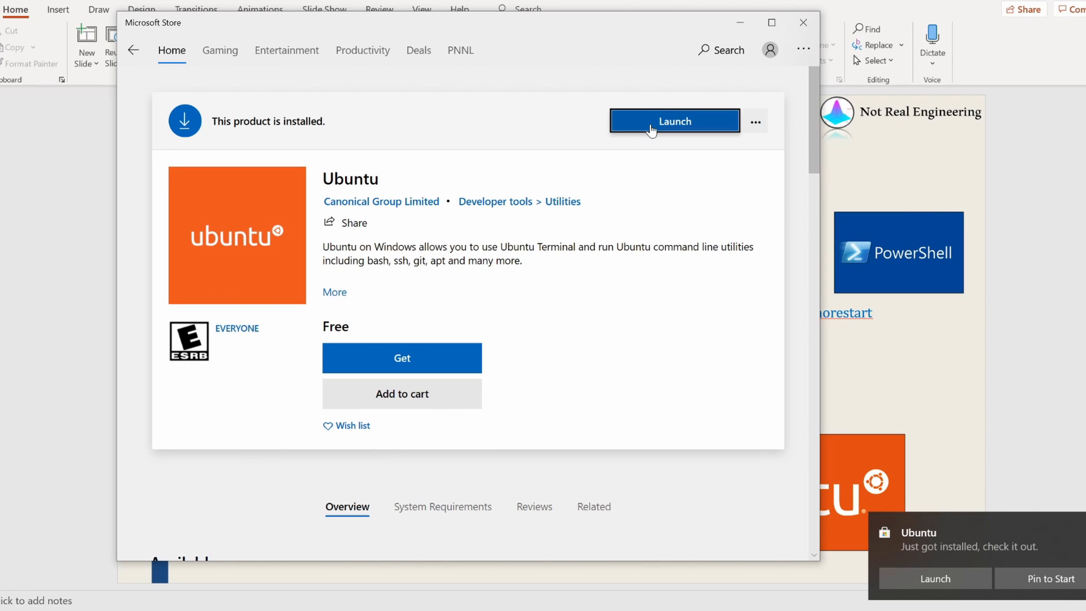
# Launch Ubuntu and create the UNIX user with a confirmed password.
pyautogui.click(673, 121)
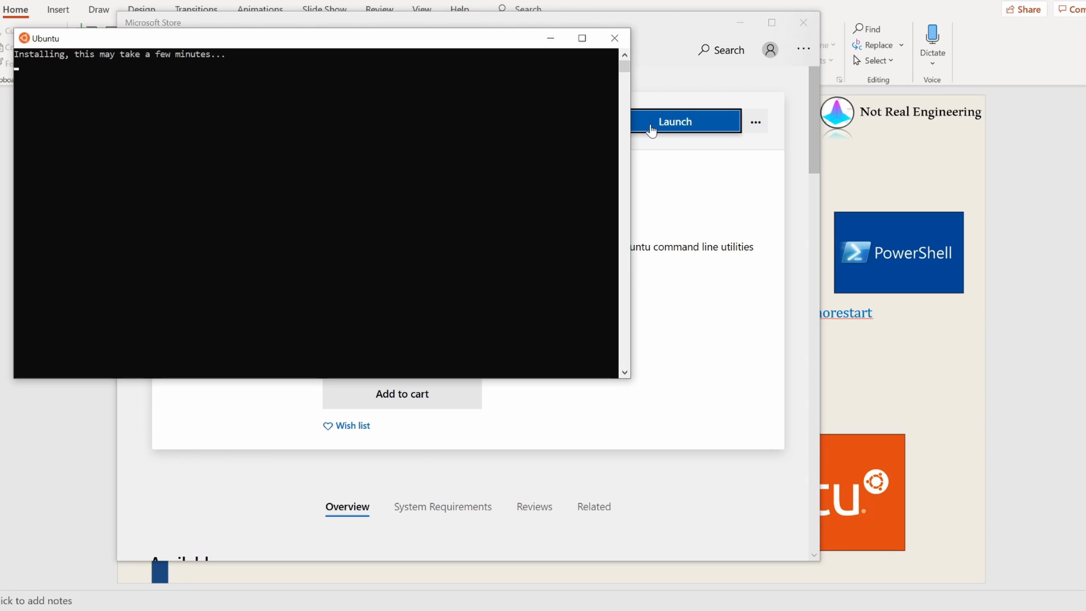
pyautogui.moveTo(1038, 233)
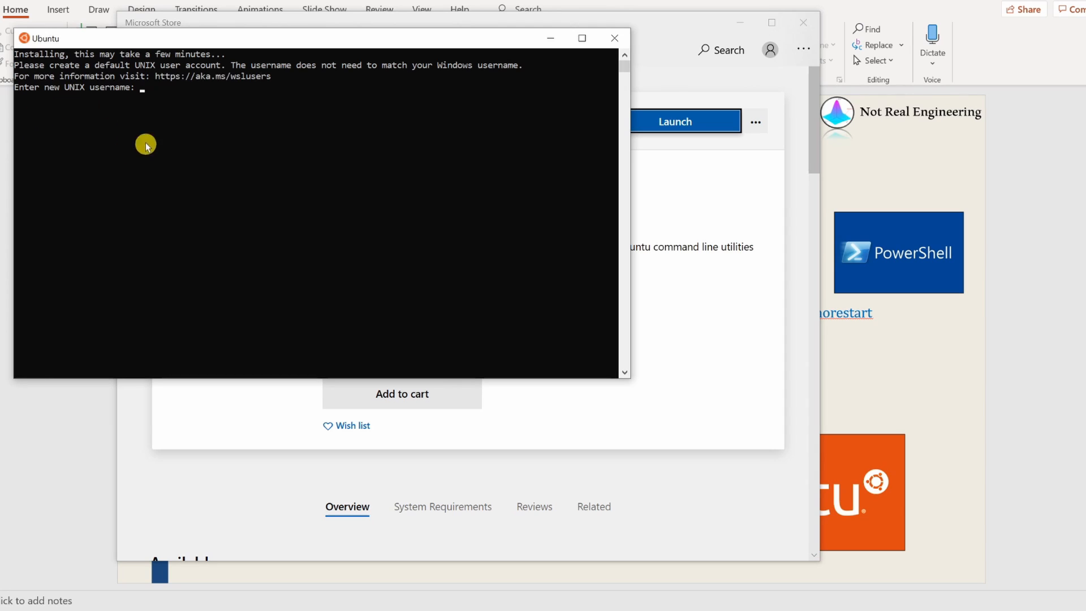
pyautogui.moveTo(167, 182)
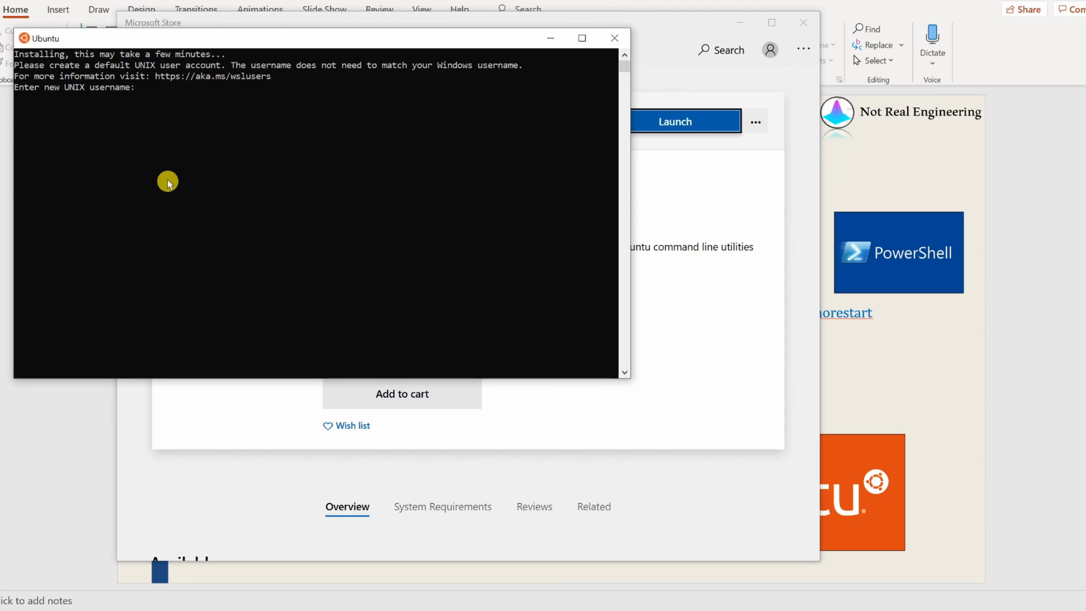
pyautogui.moveTo(222, 332)
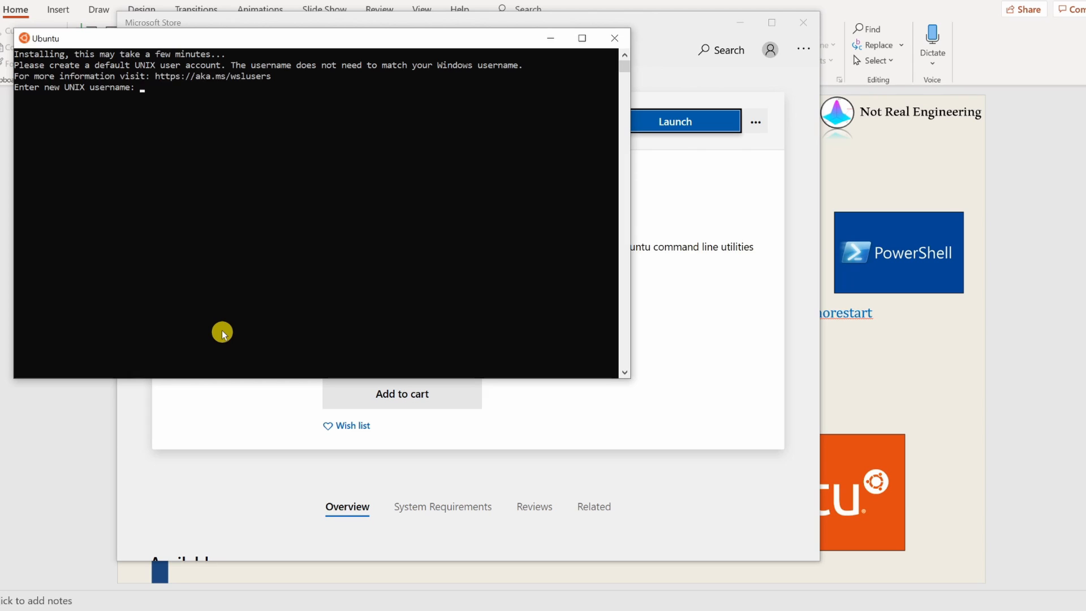
pyautogui.write('k')
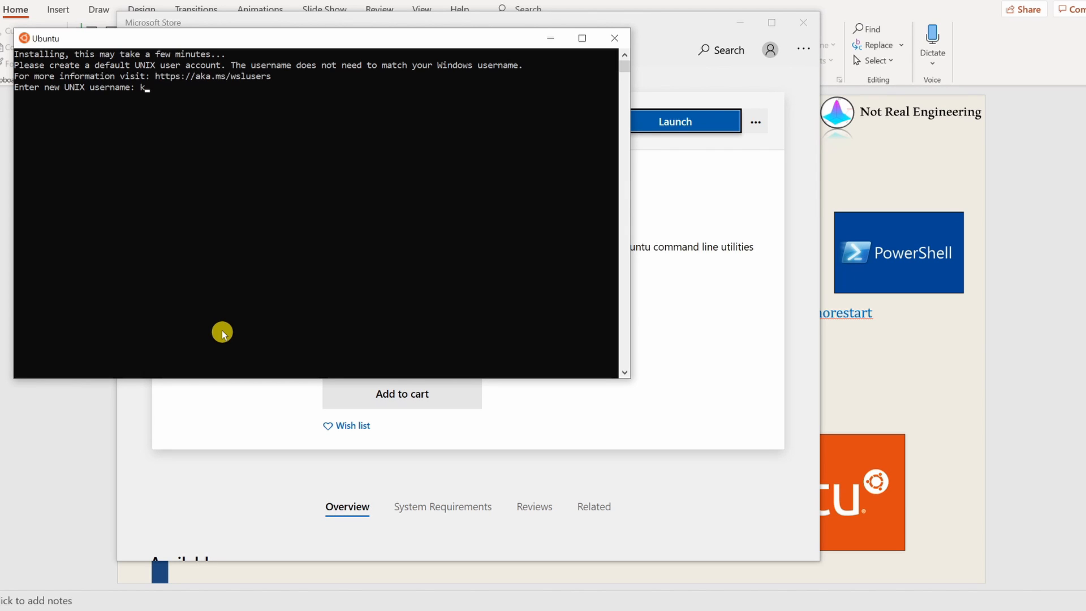
pyautogui.press('Return')
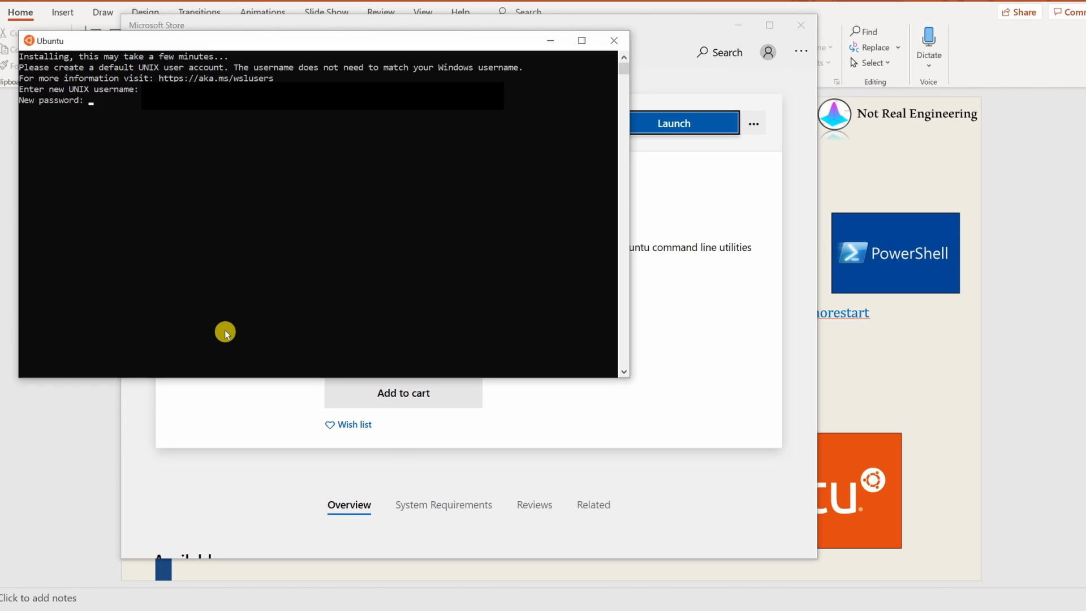
pyautogui.press('Return')
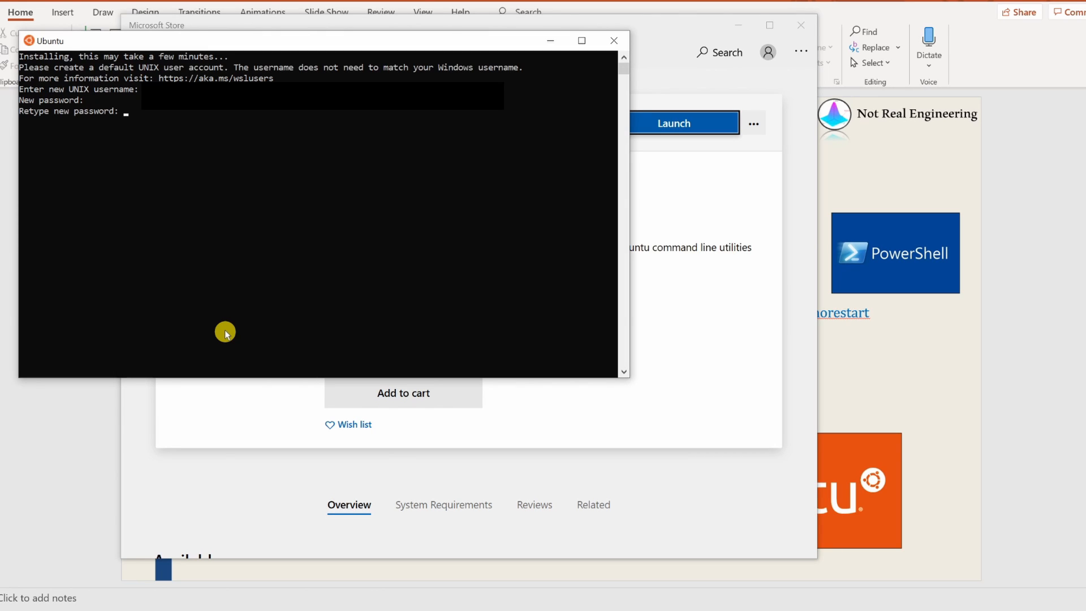
pyautogui.press('Return')
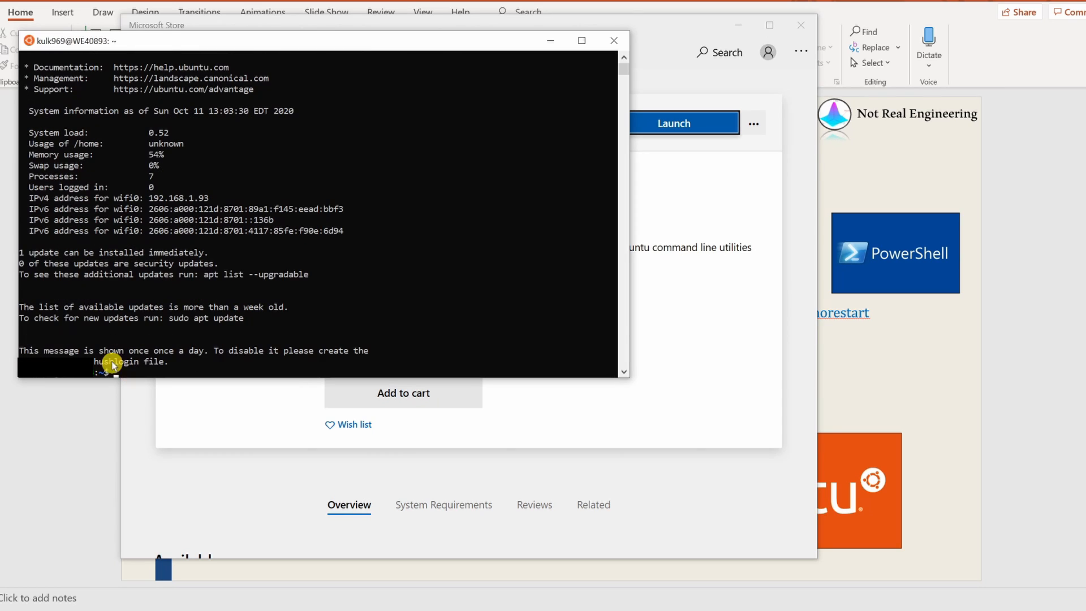
pyautogui.moveTo(543, 245)
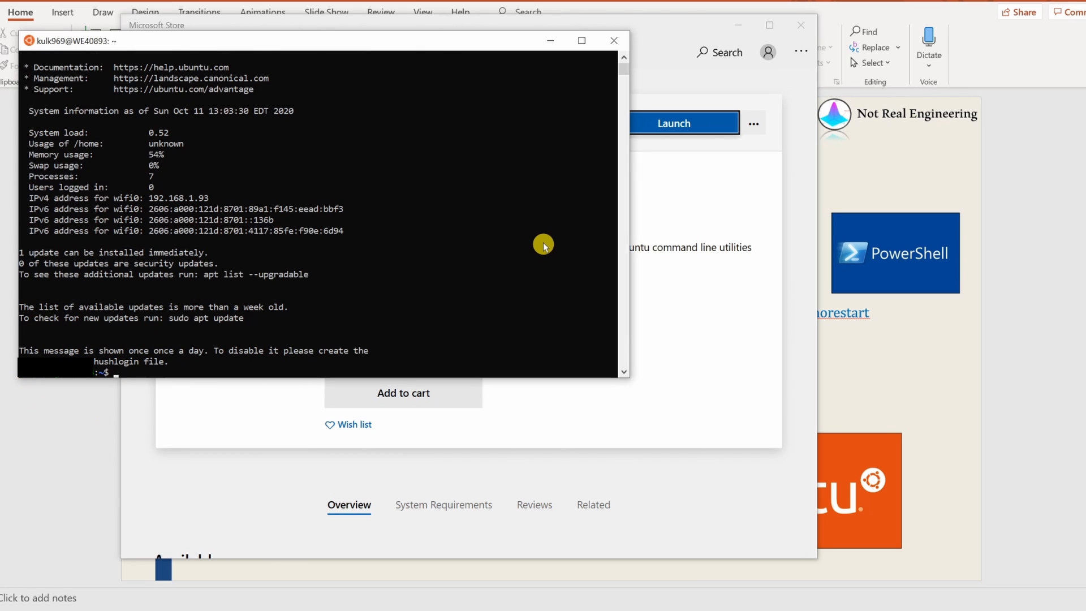
# Run 'dir' to list files, then 'cd /mnt/c' into the C drive.
pyautogui.write('dir')
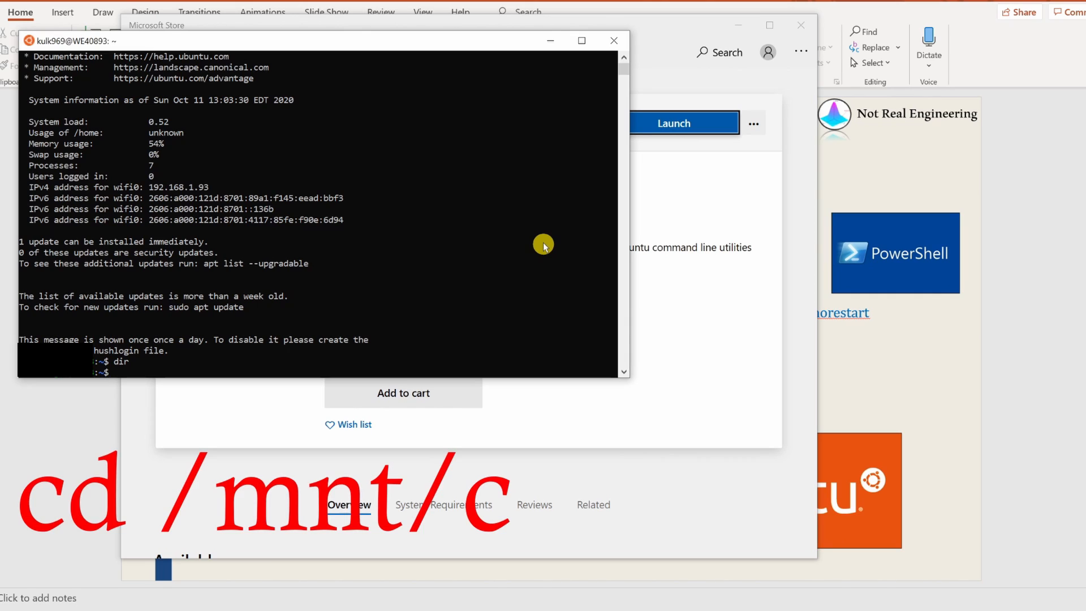
pyautogui.write('cd')
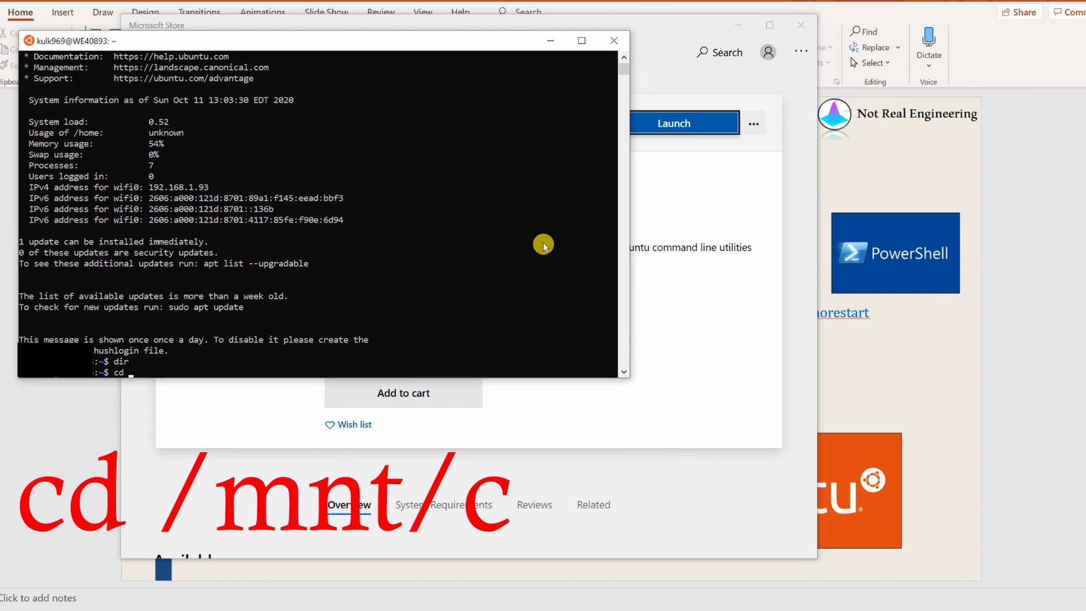
pyautogui.write('mn')
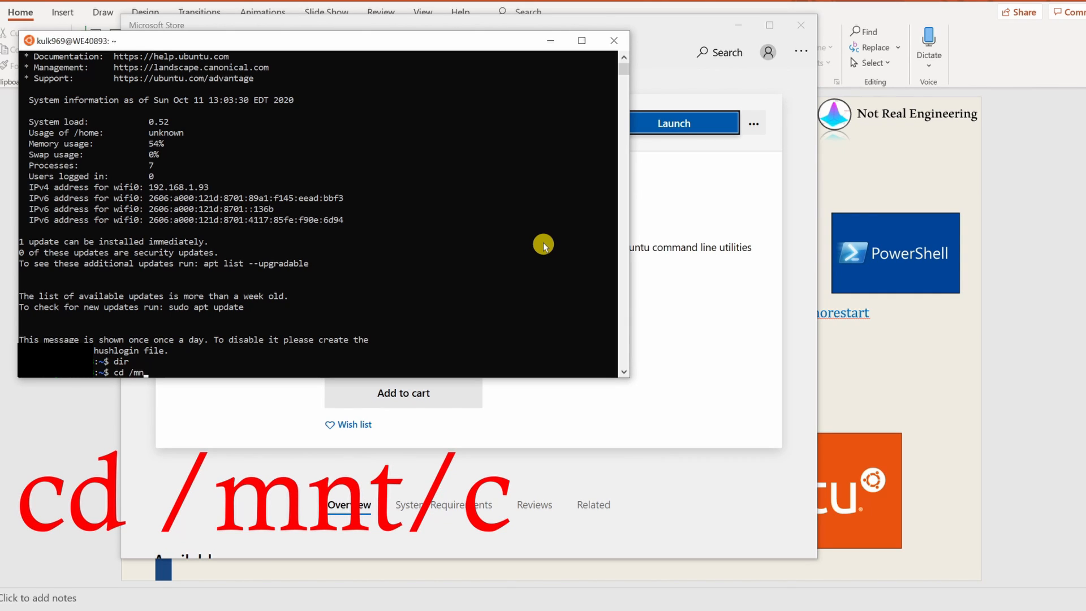
pyautogui.press('Return')
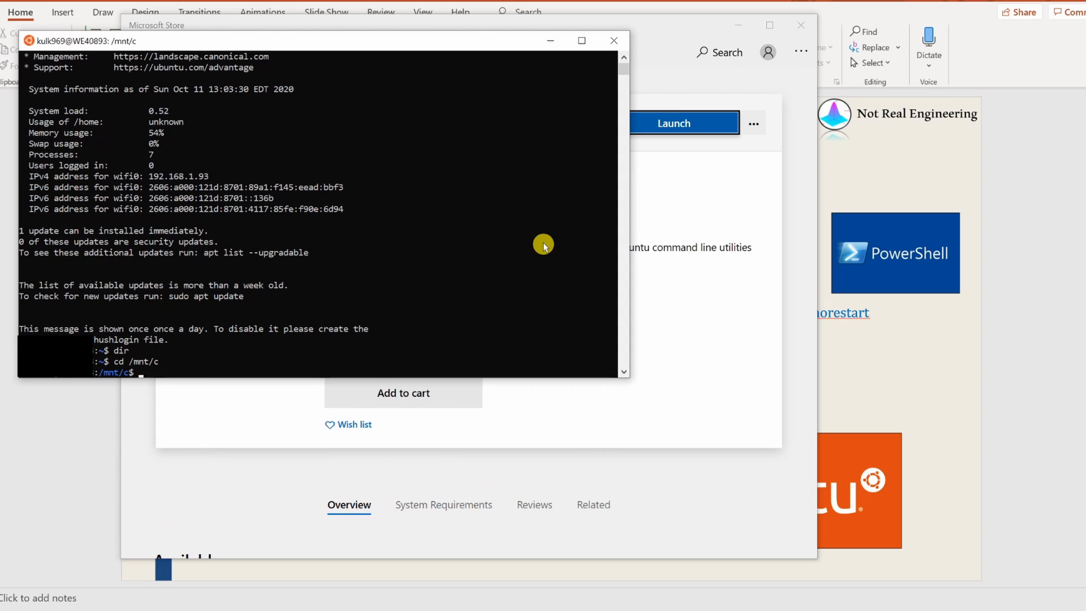
pyautogui.moveTo(127, 405)
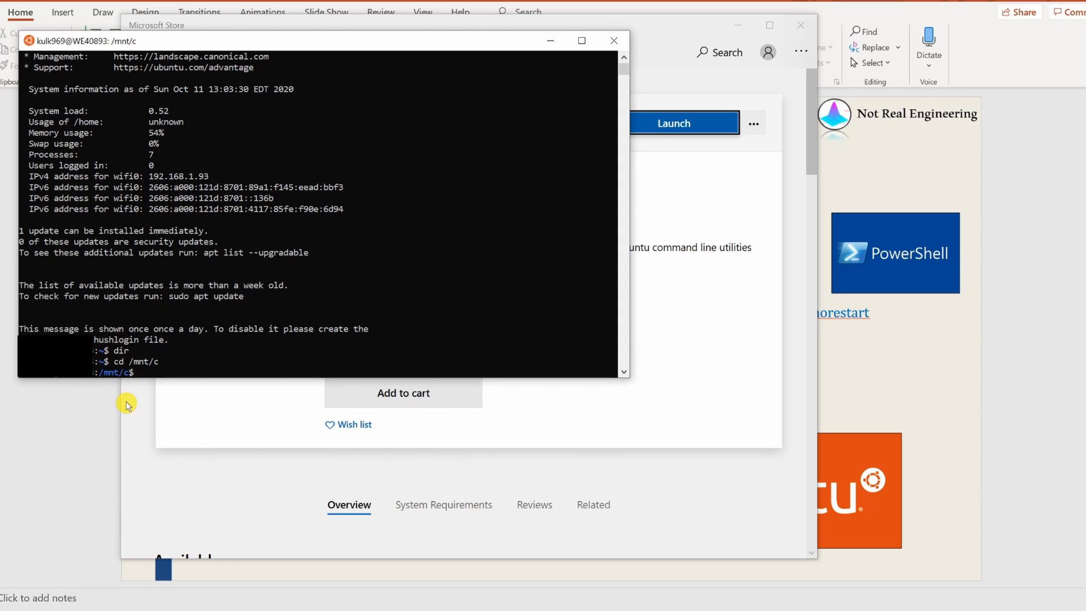
pyautogui.moveTo(194, 493)
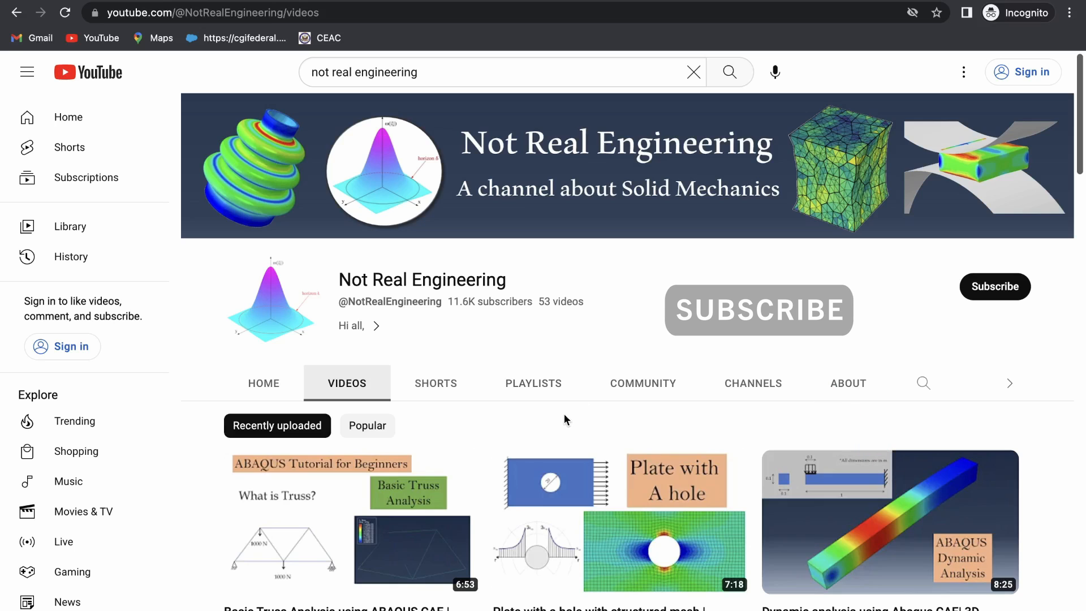
pyautogui.moveTo(542, 395)
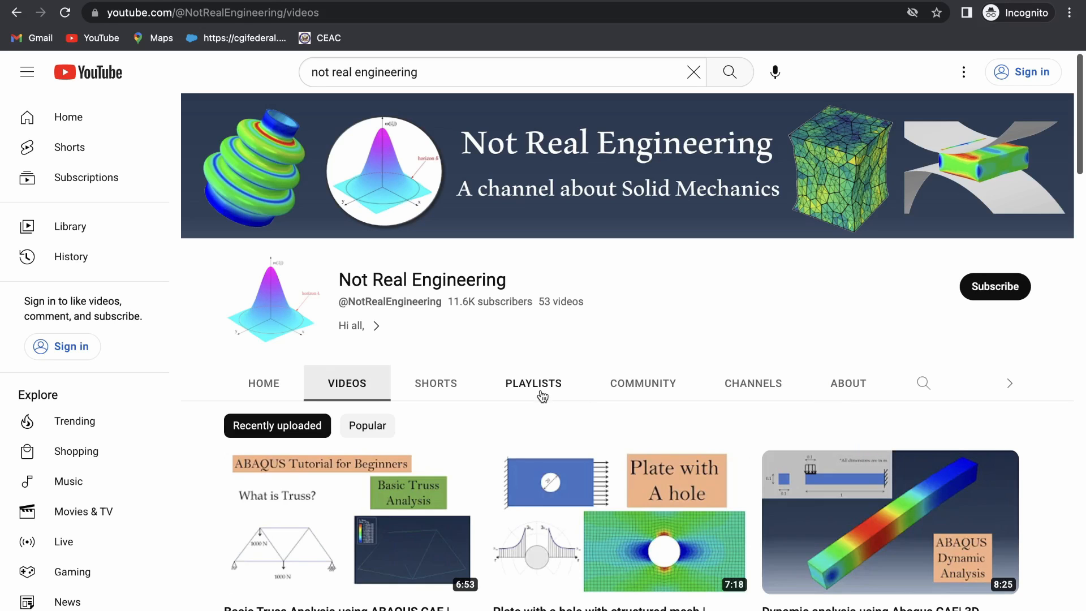
# Scroll through the channel's playlists like FreeCAD tutorials and ABAQUS Tutorials.
pyautogui.click(533, 382)
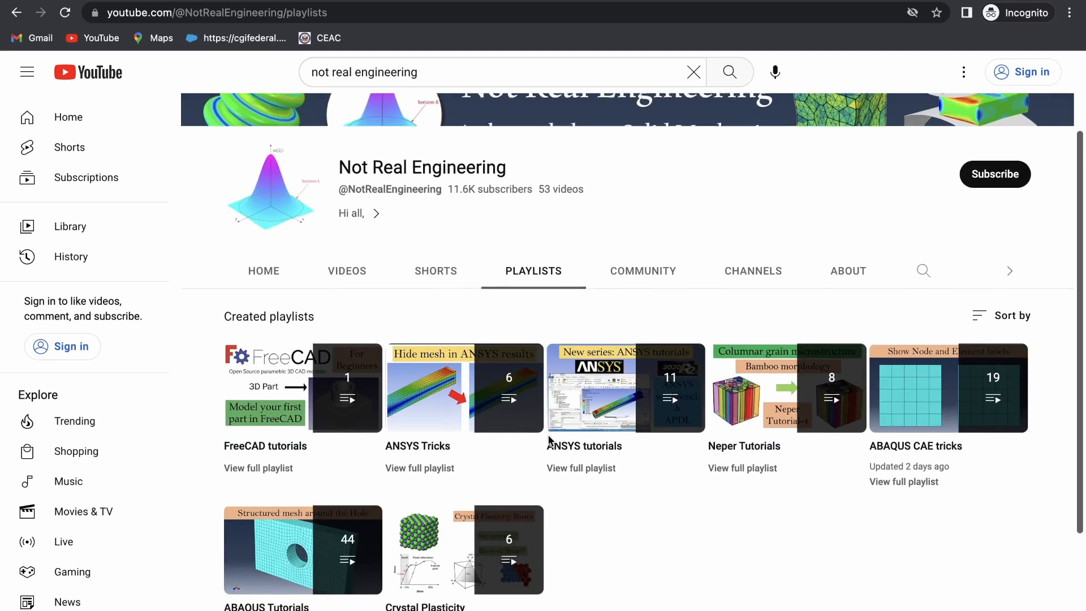
pyautogui.scroll(-3)
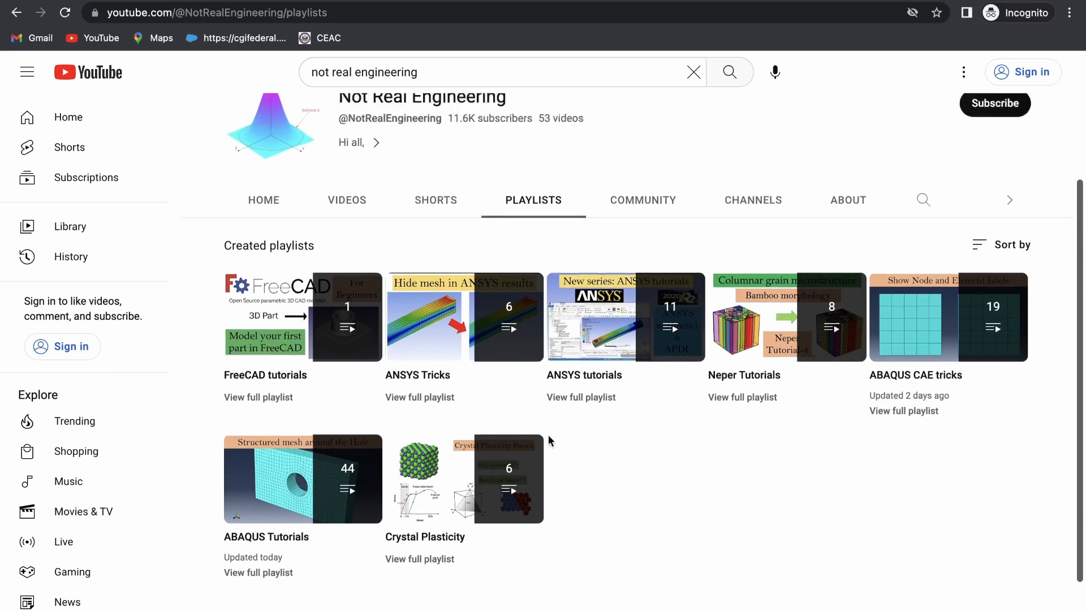
pyautogui.scroll(3)
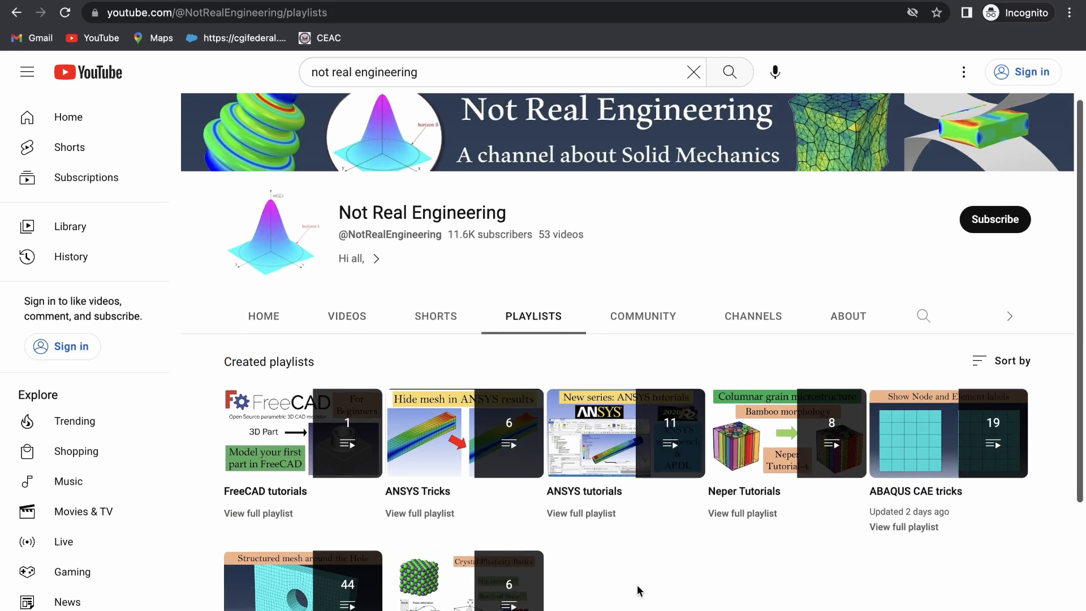
pyautogui.scroll(-3)
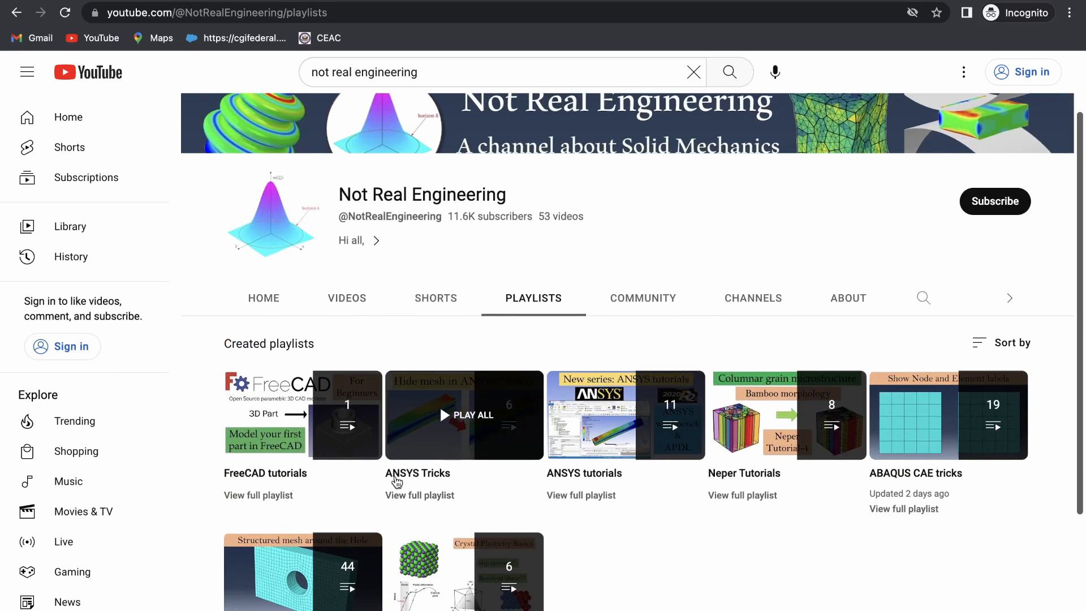
pyautogui.scroll(-3)
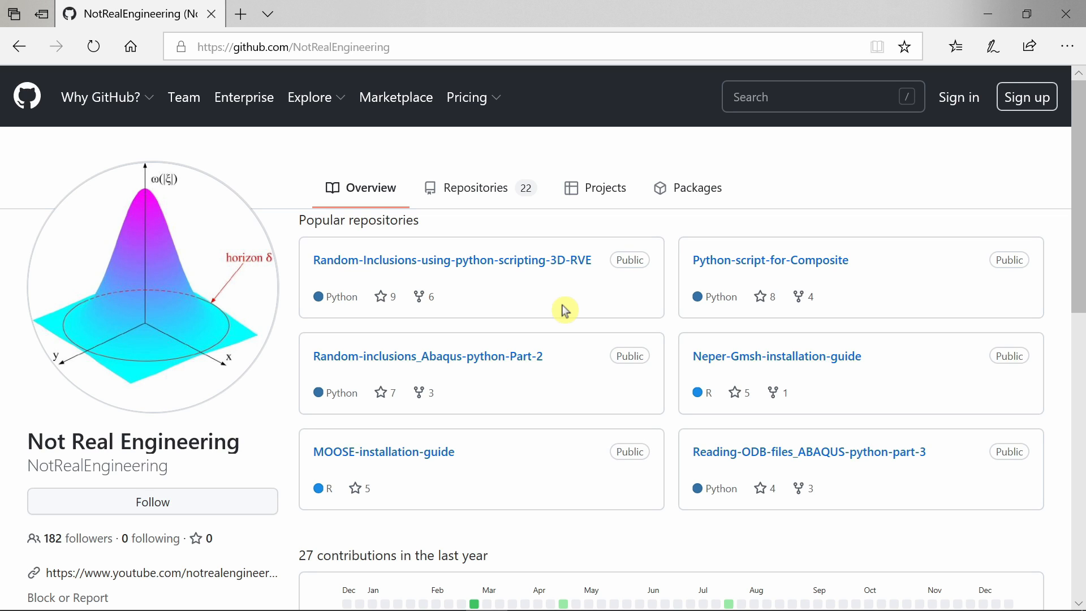
pyautogui.moveTo(526, 307)
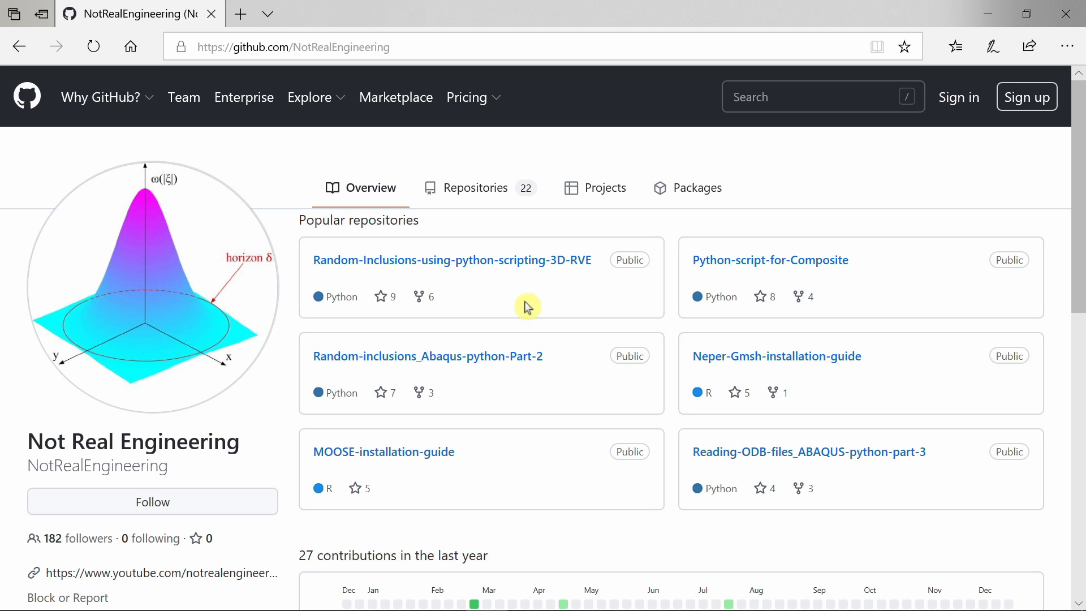
pyautogui.moveTo(231, 394)
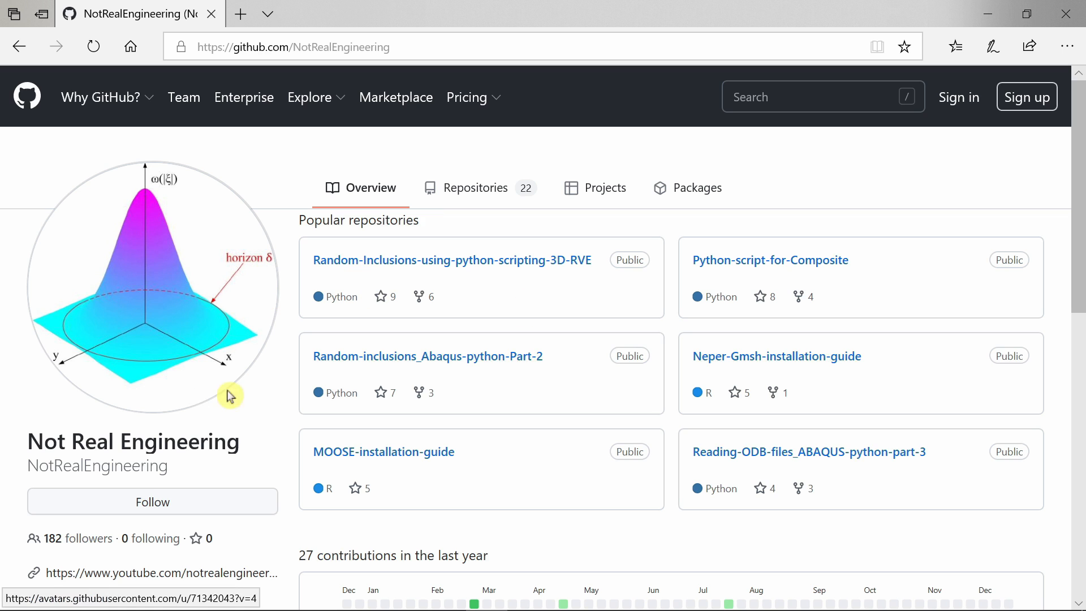
pyautogui.moveTo(585, 367)
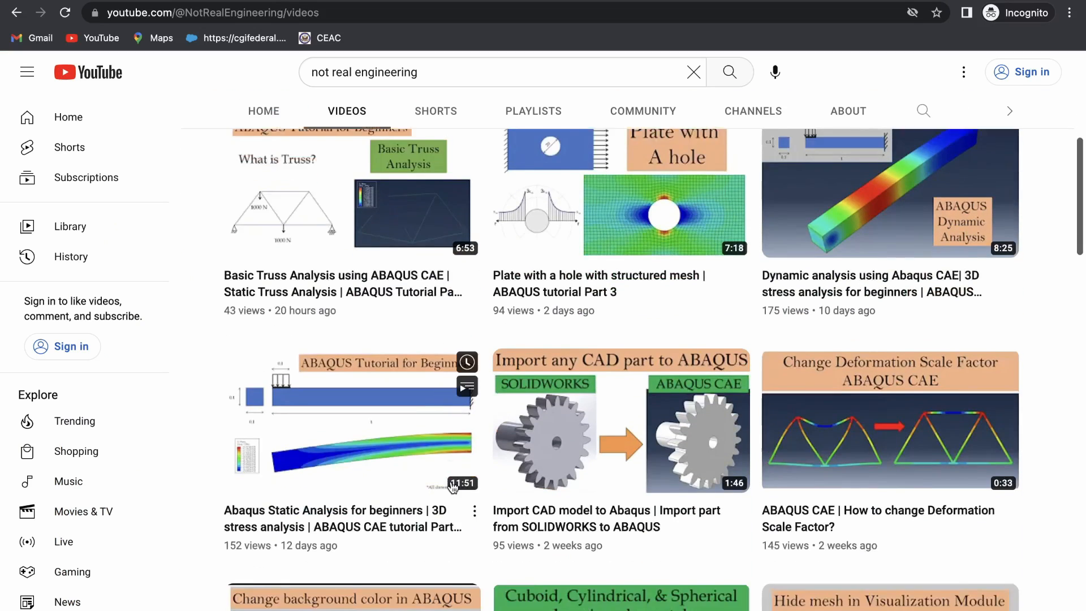
# Scroll to the top of the Not Real Engineering Videos tab.
pyautogui.scroll(3)
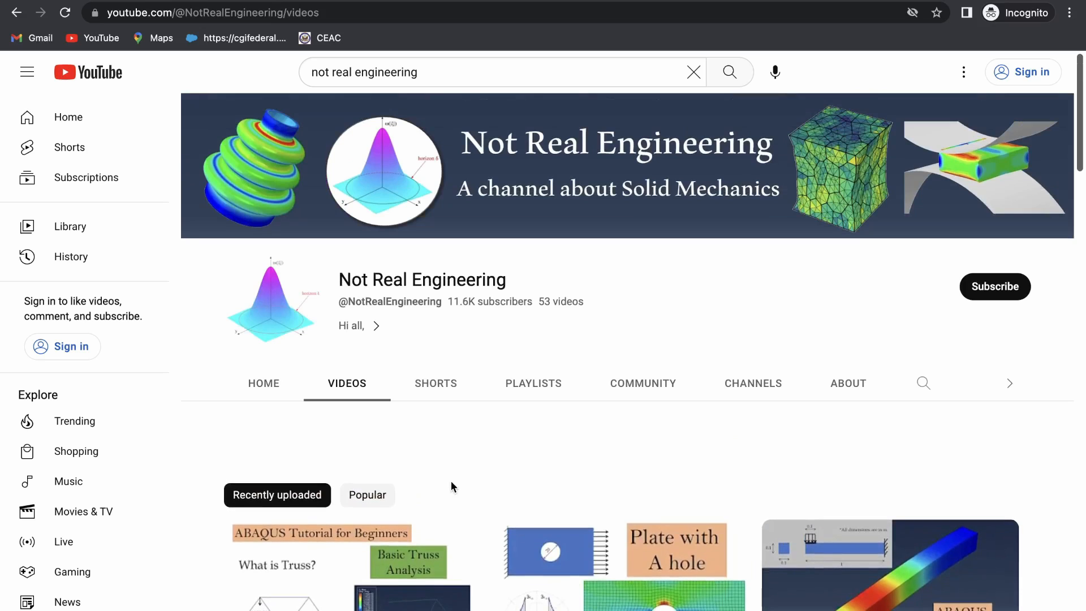